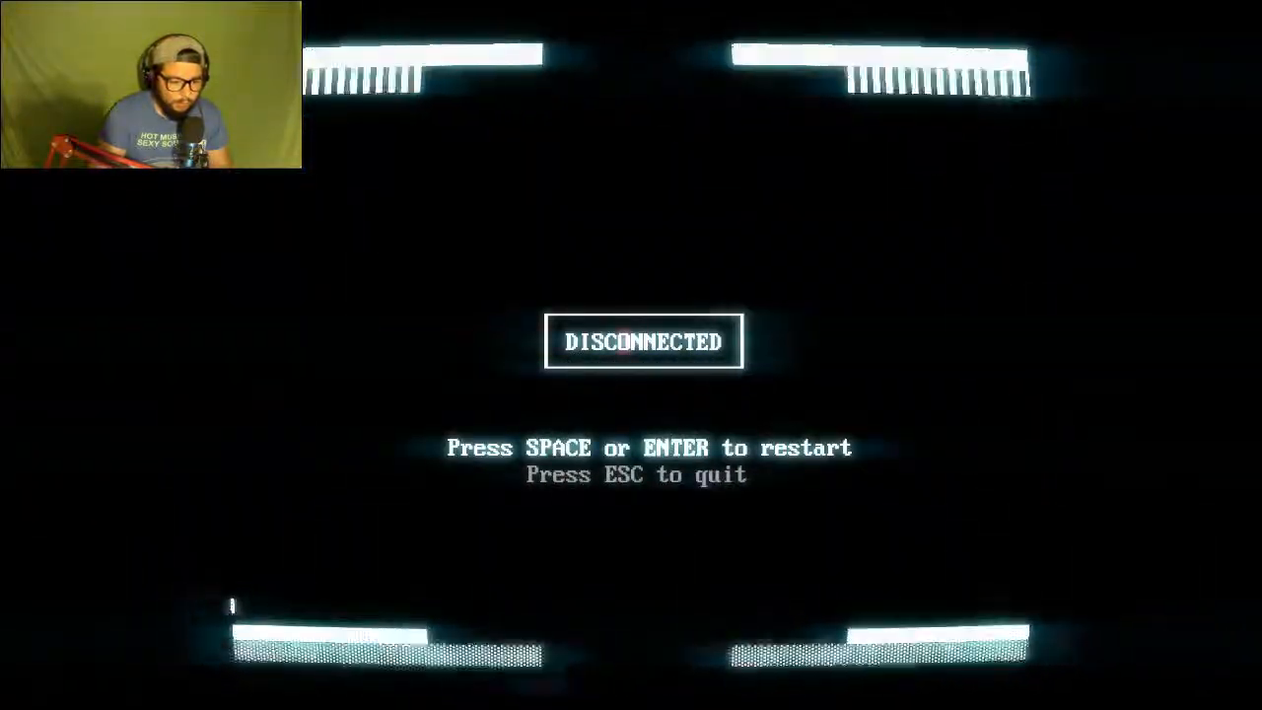
key("space")
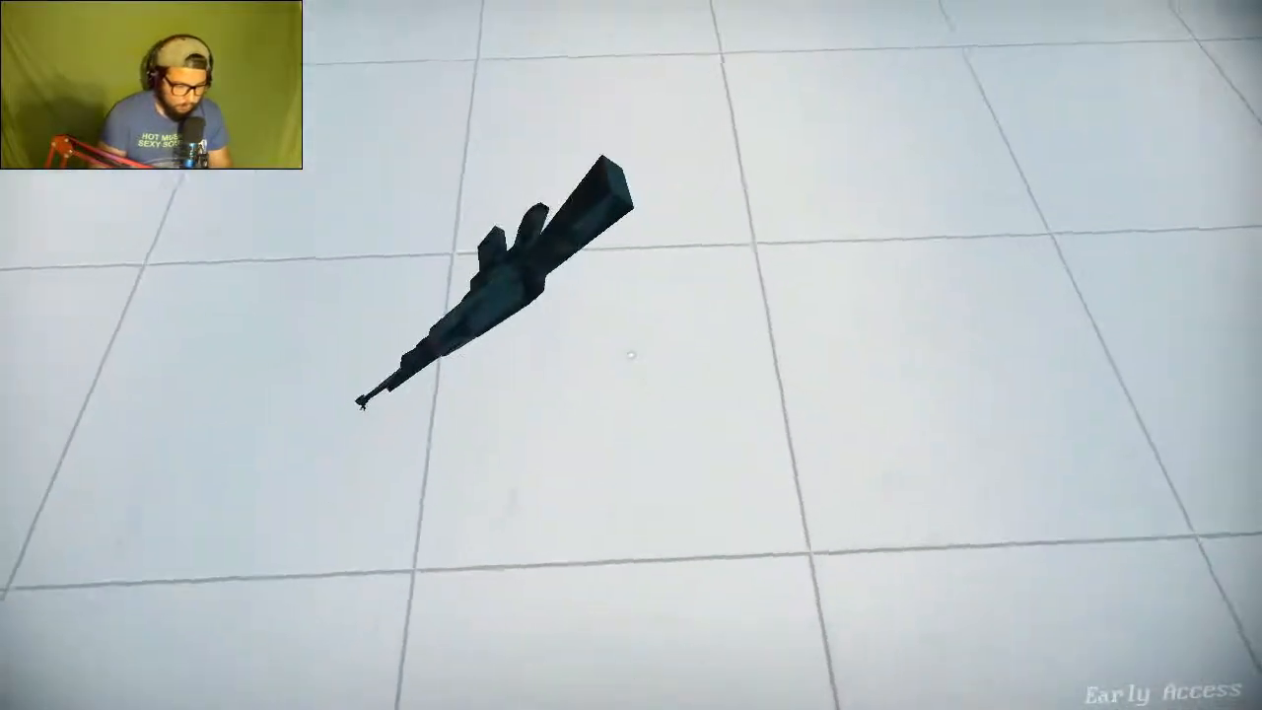
left_click(631, 355)
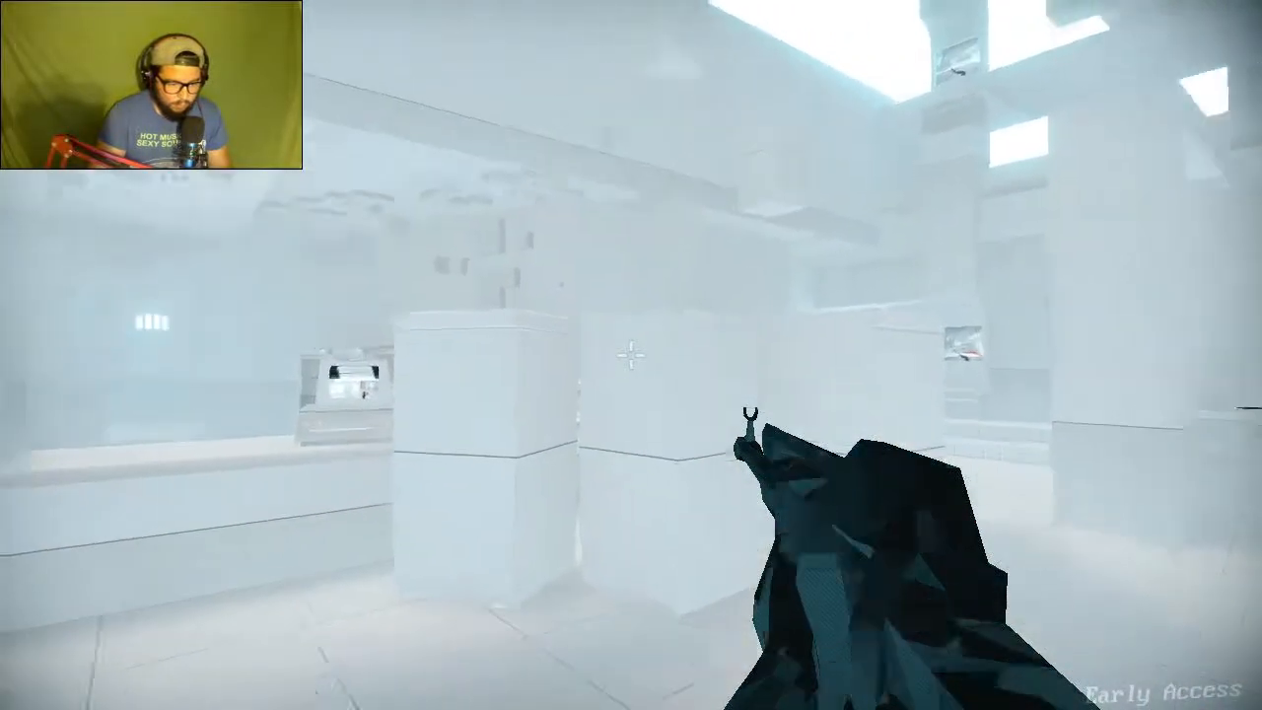
left_click(631, 355)
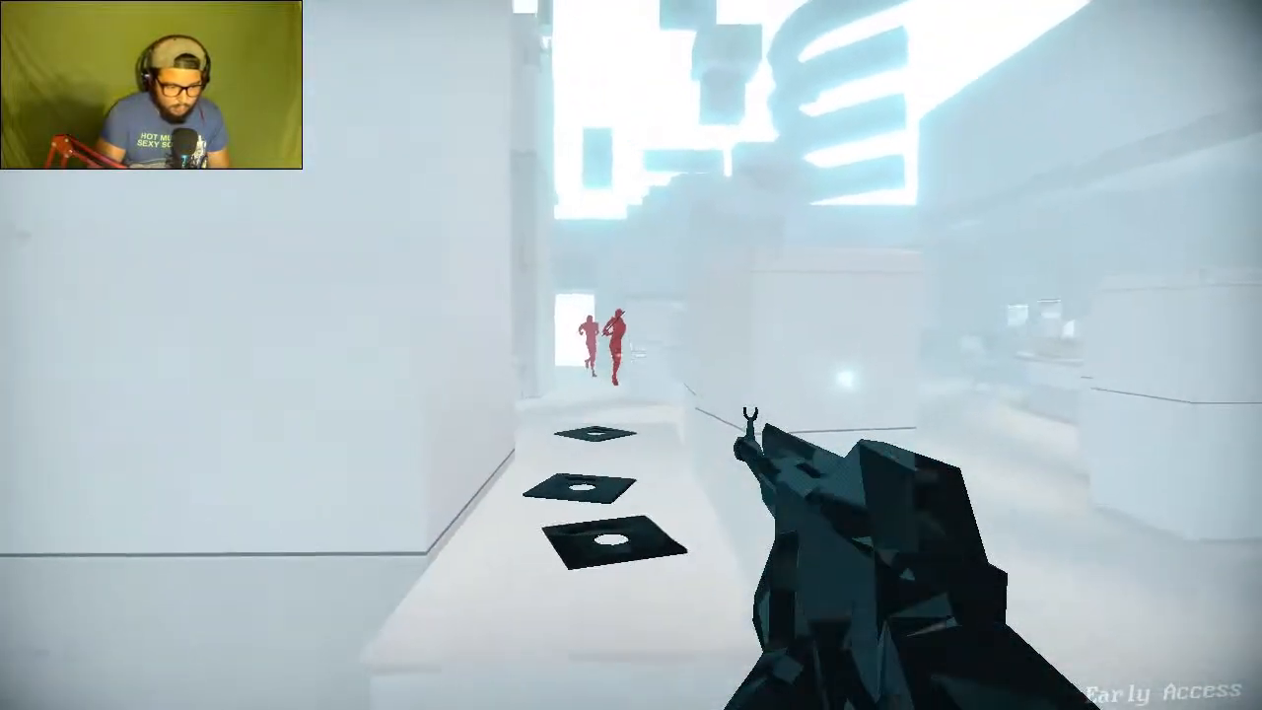
left_click(631, 355)
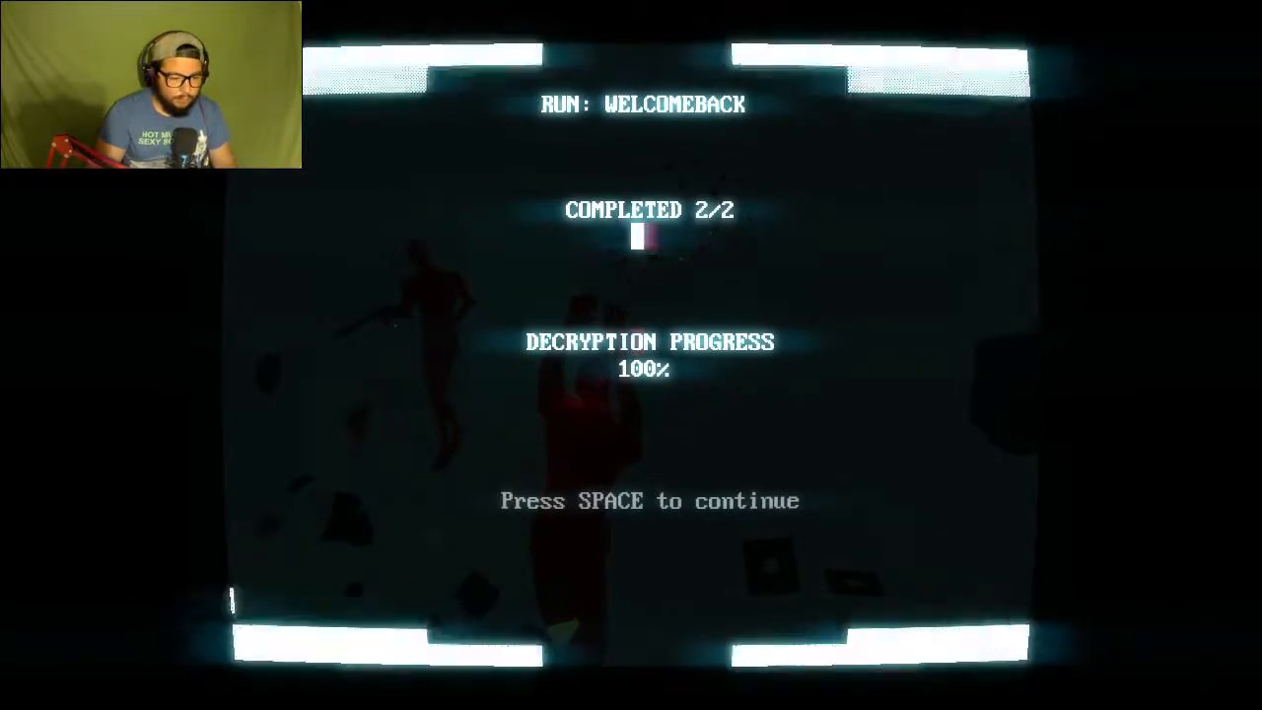
key("space")
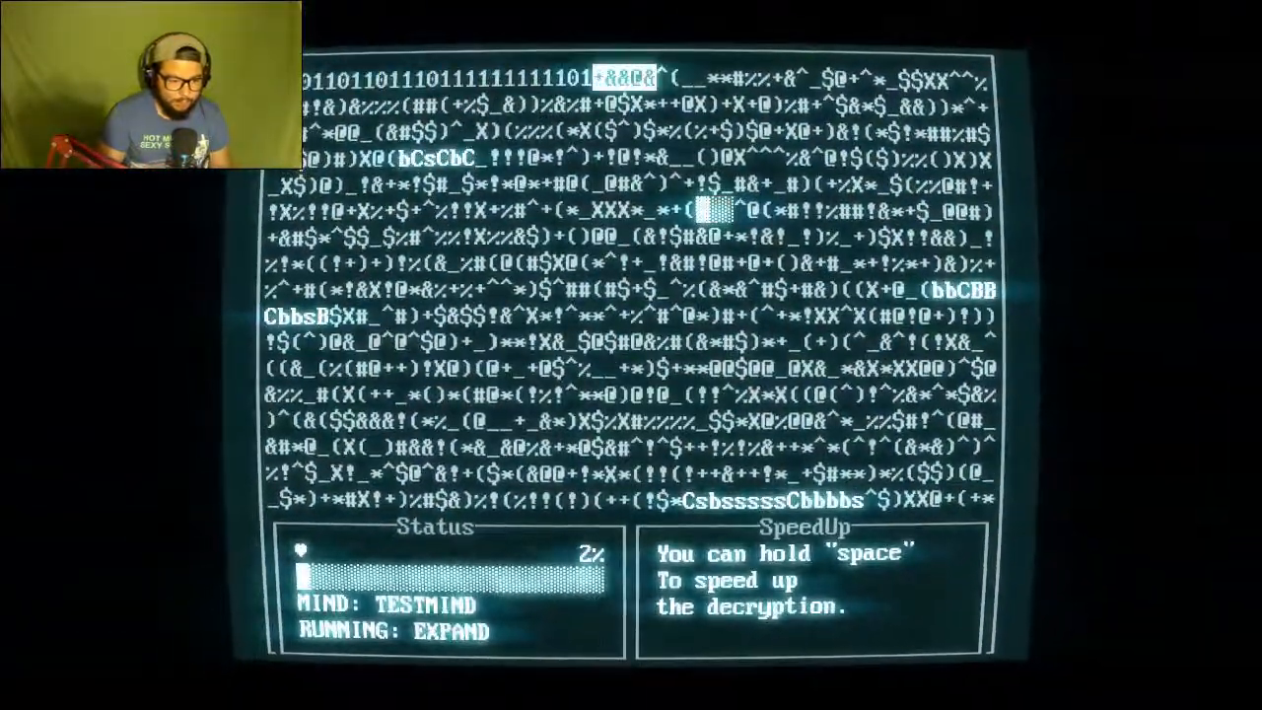
key("space")
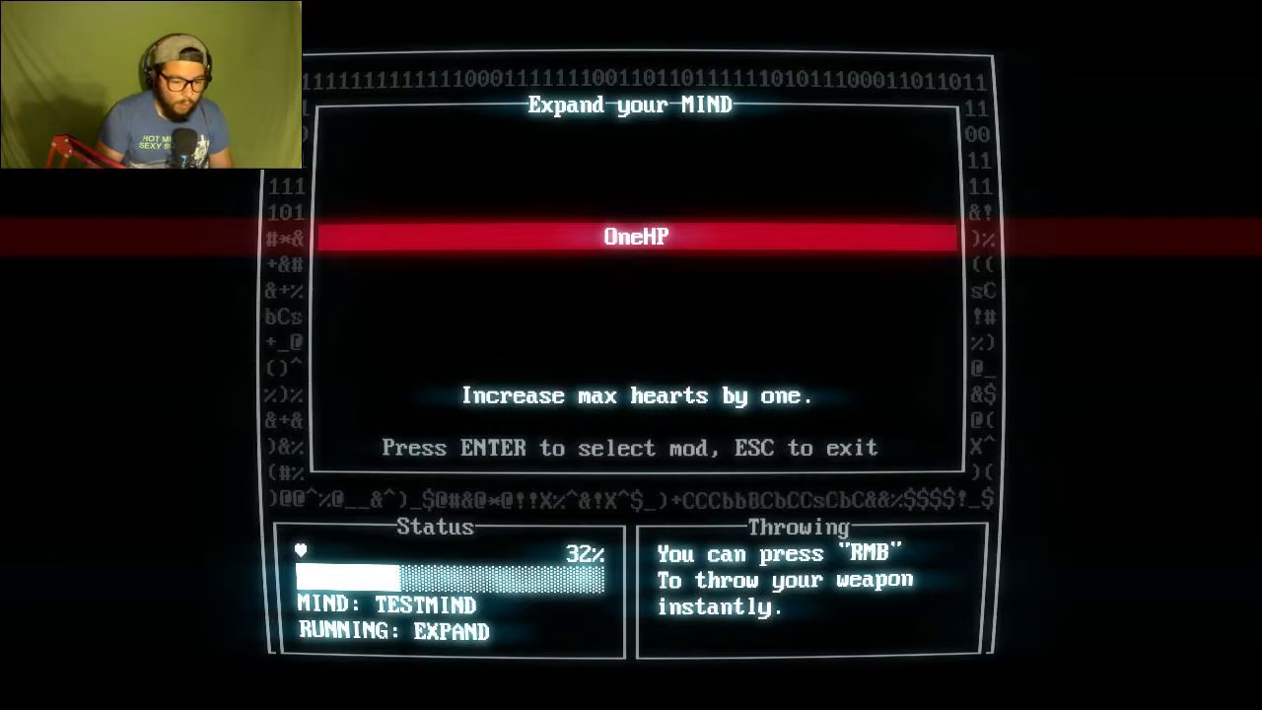
key("enter")
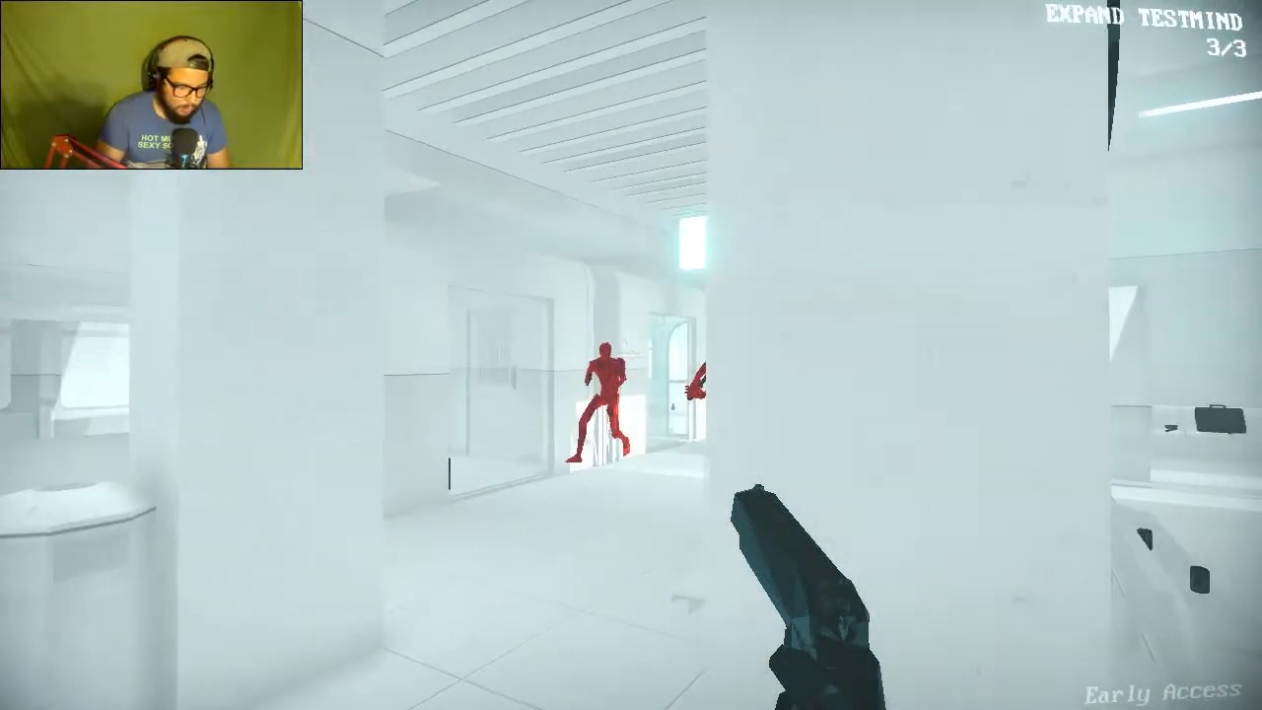
left_click(631, 385)
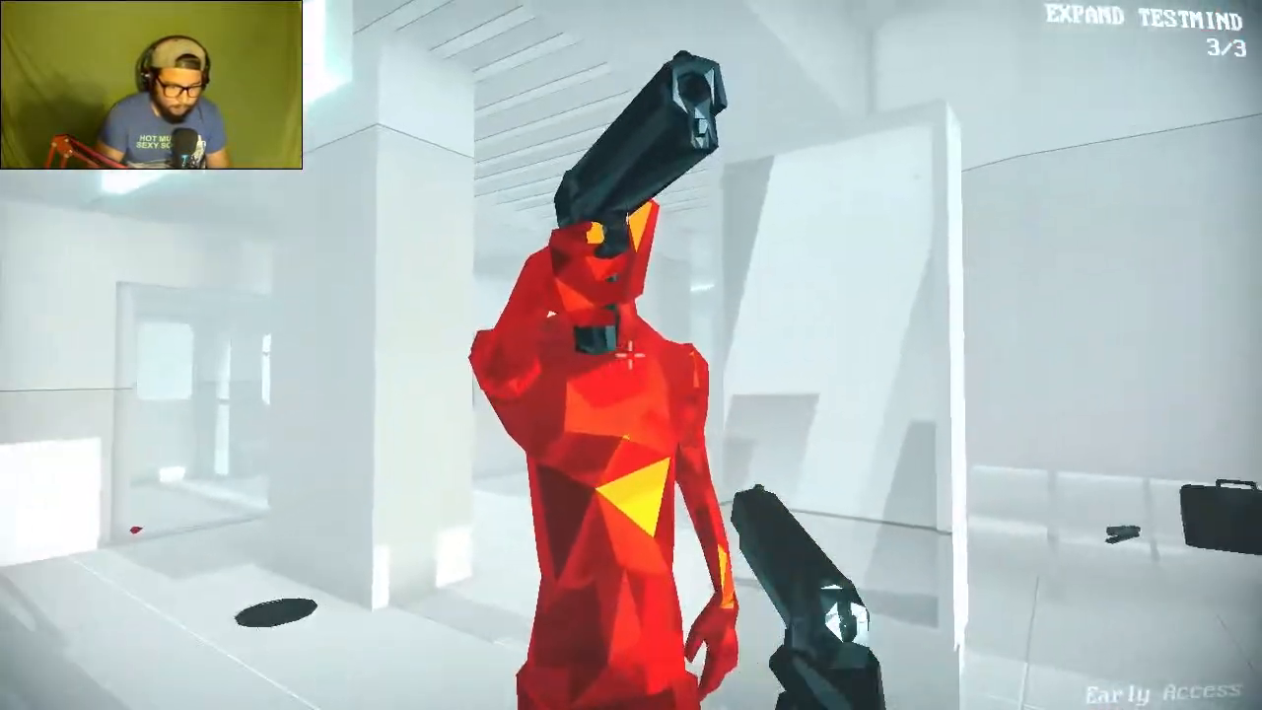
left_click(631, 355)
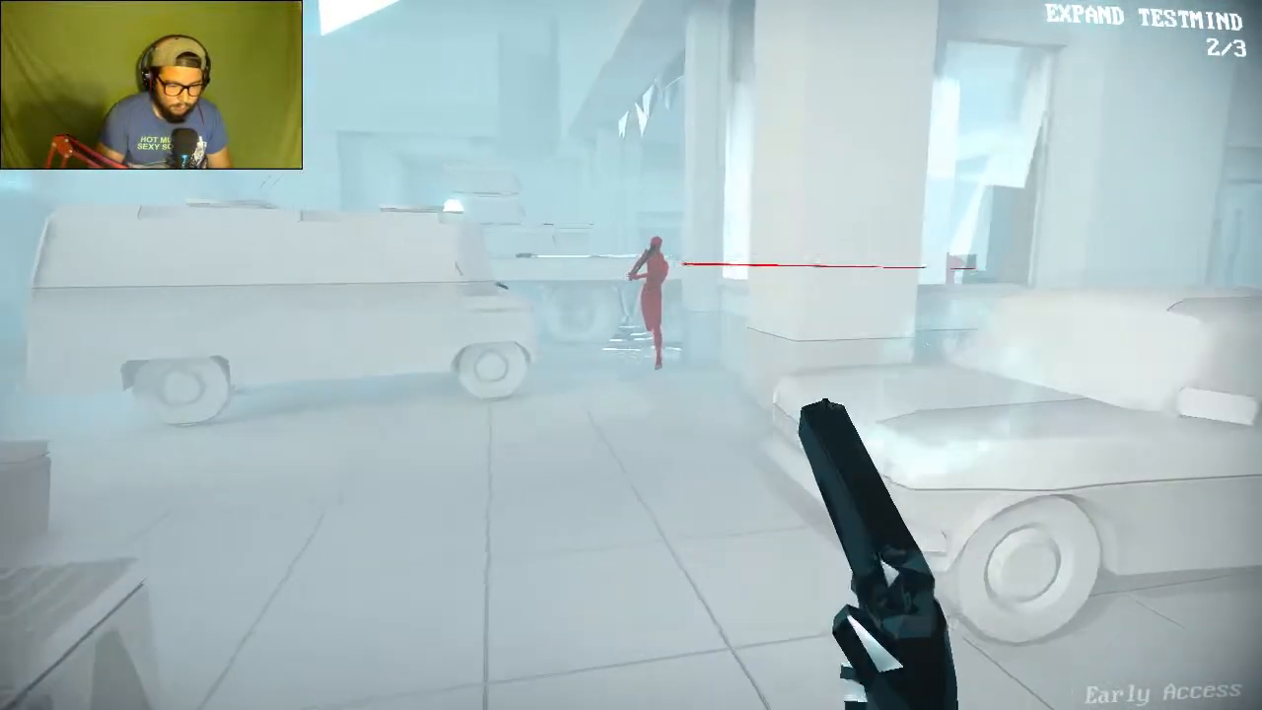
left_click(631, 355)
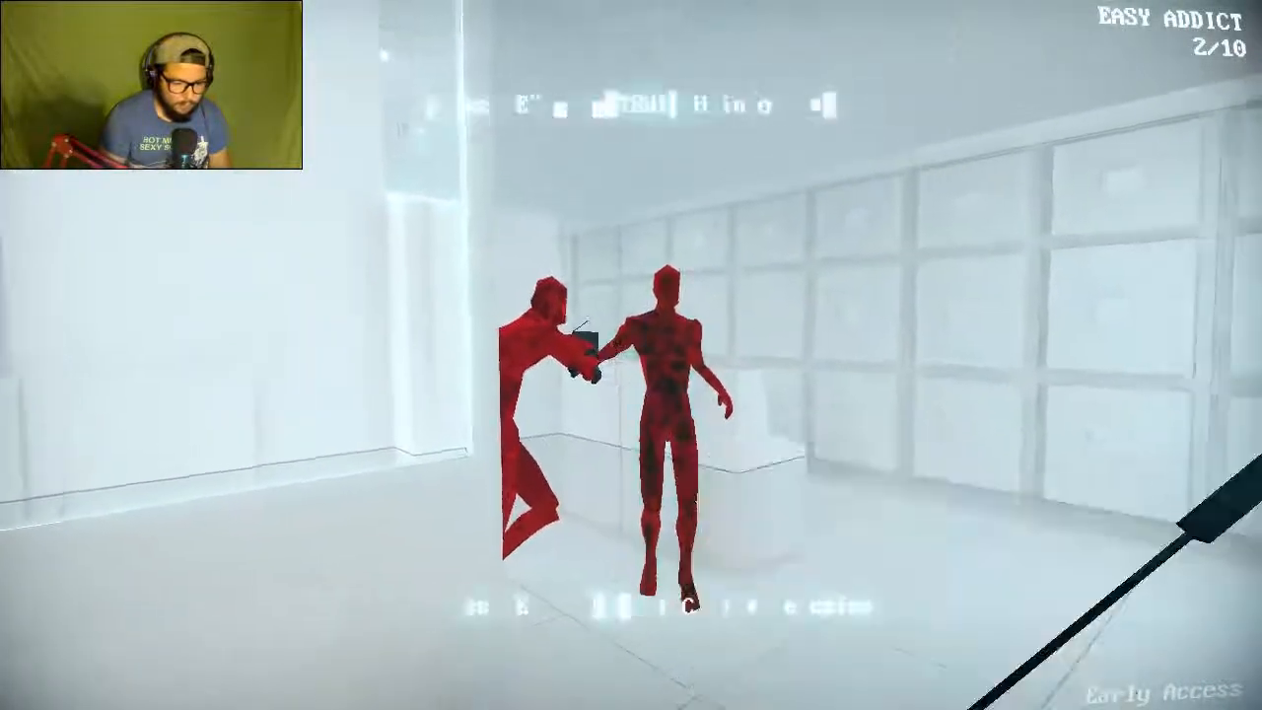
left_click(631, 355)
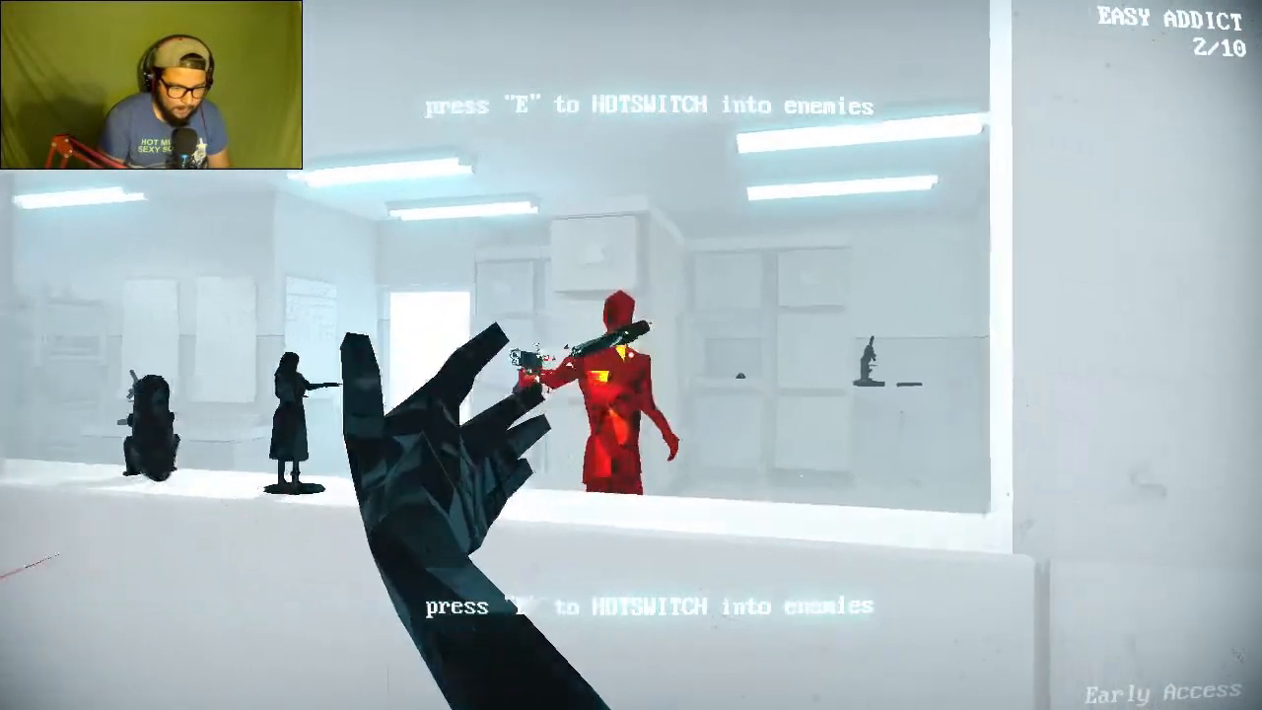
key("e")
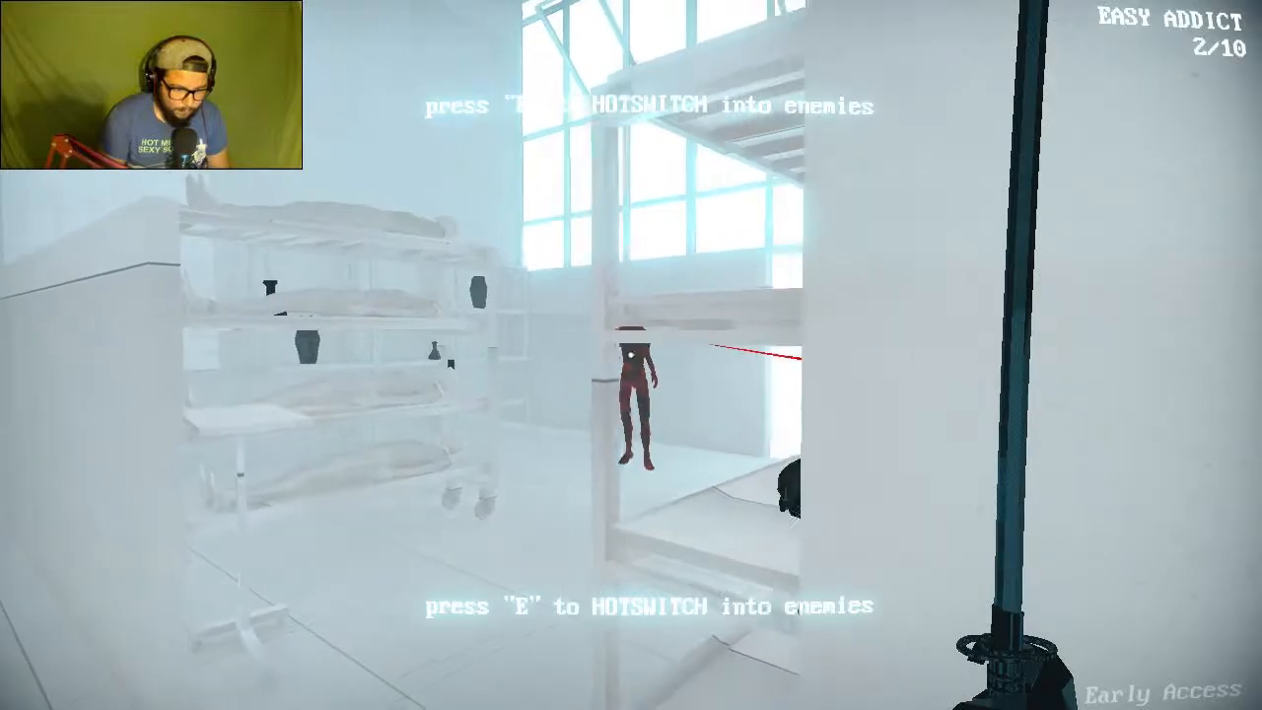
key("e")
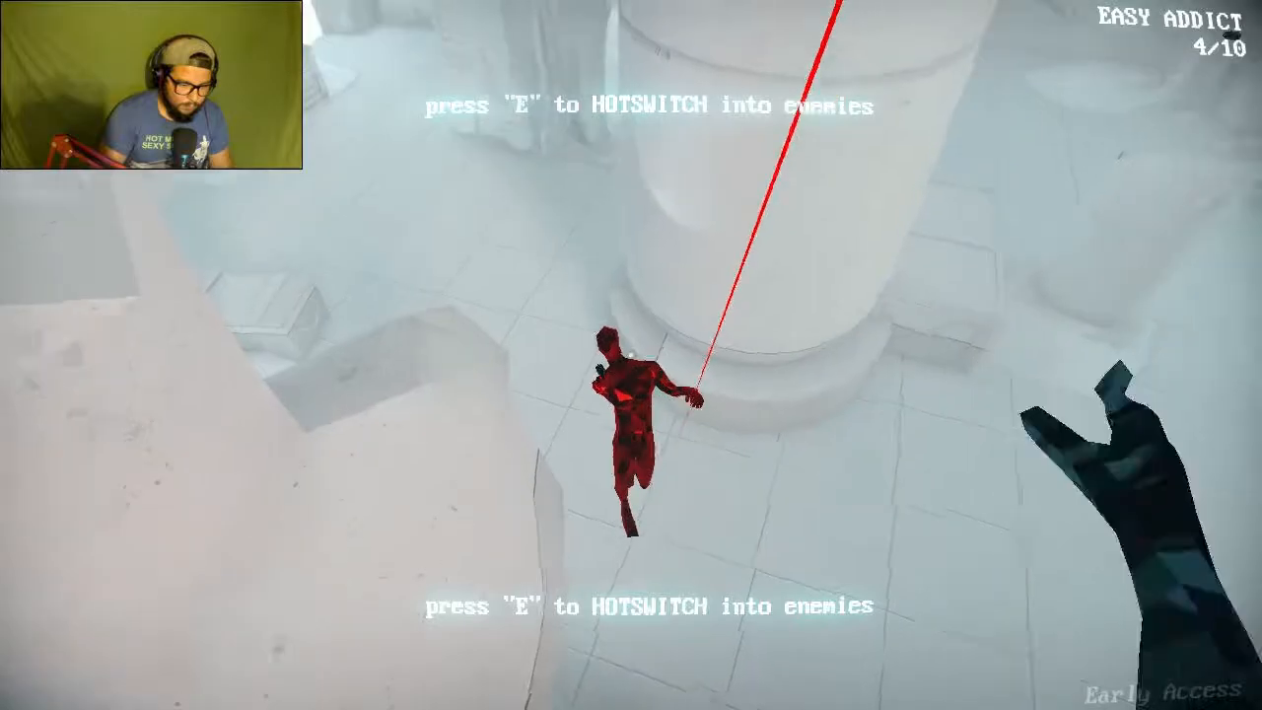
key("e")
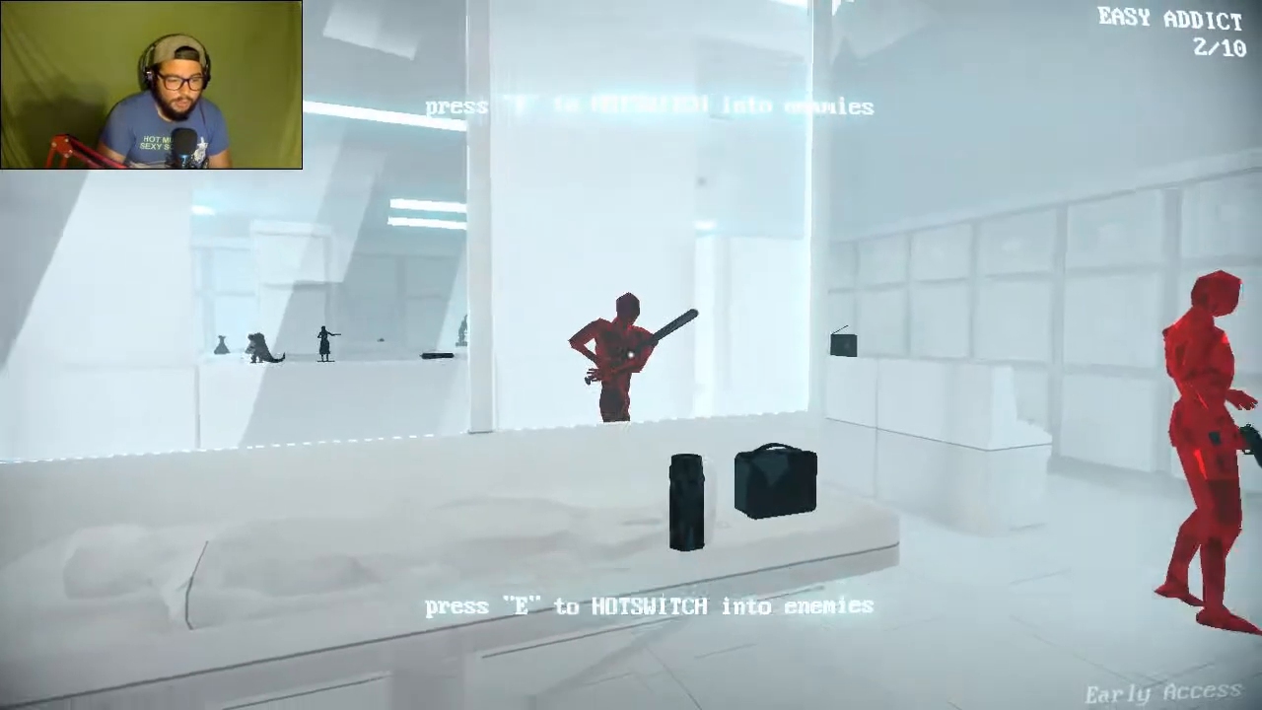
key("e")
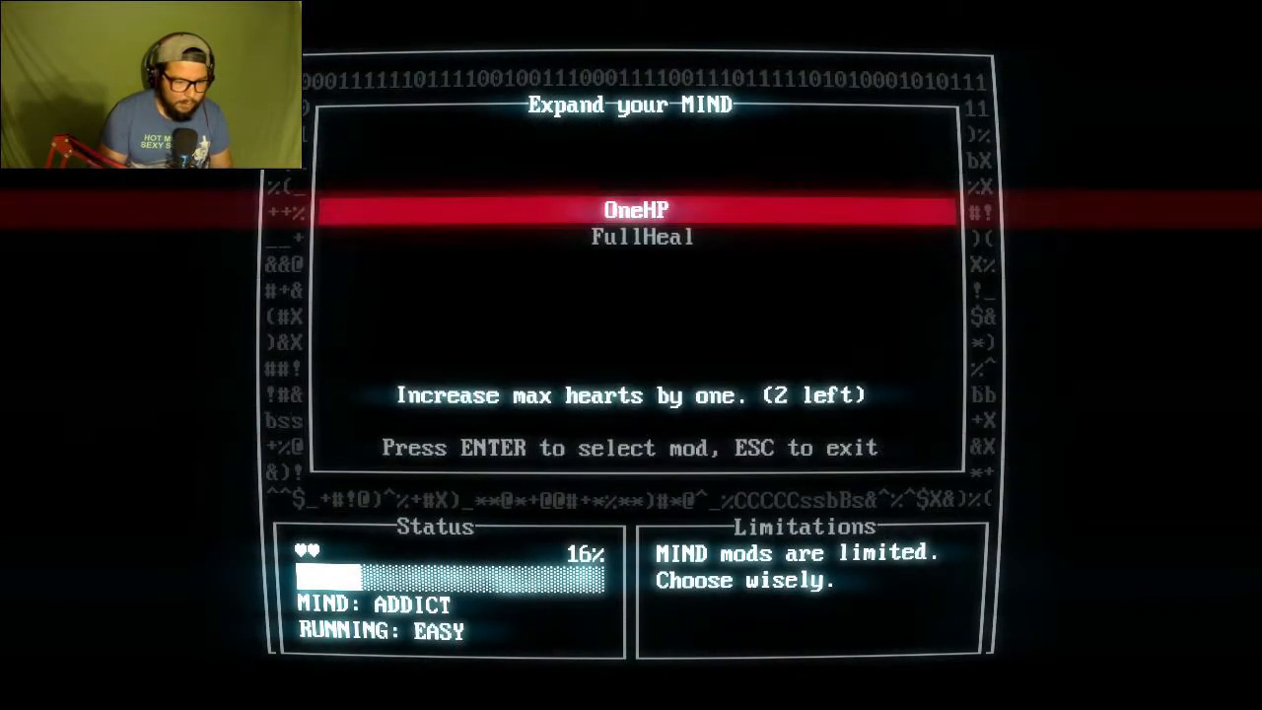
key("enter")
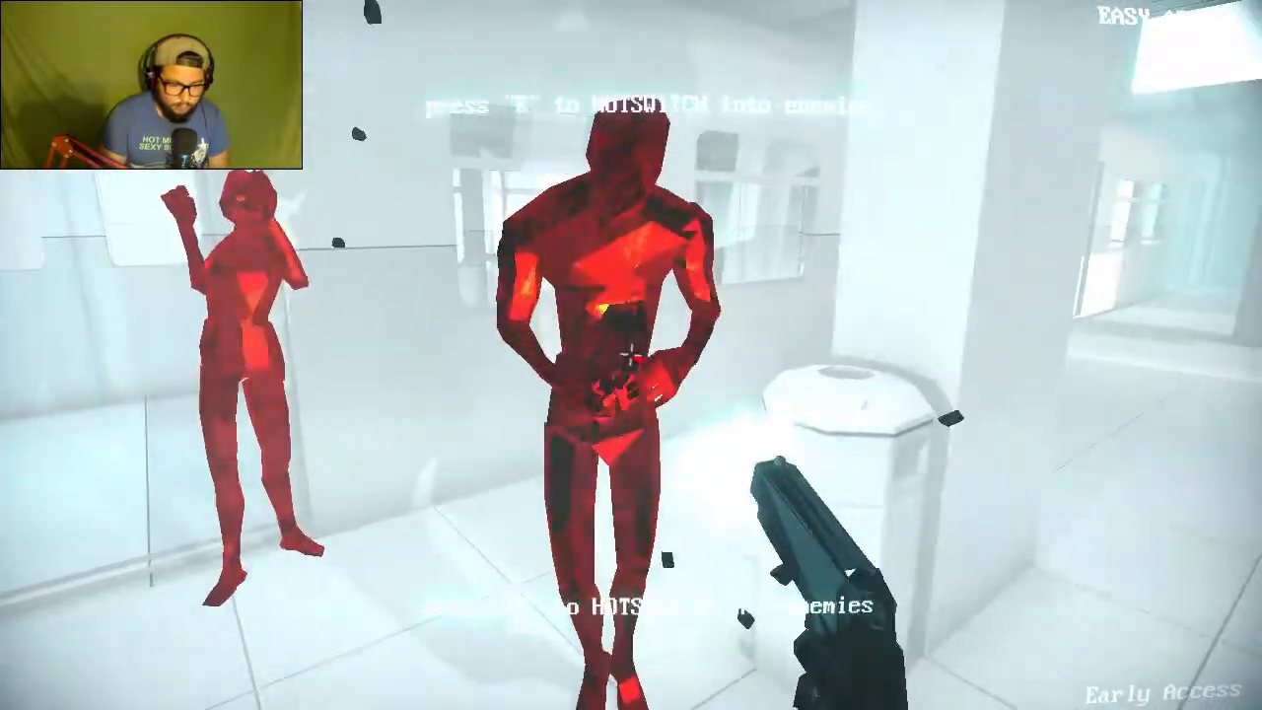
left_click(631, 355)
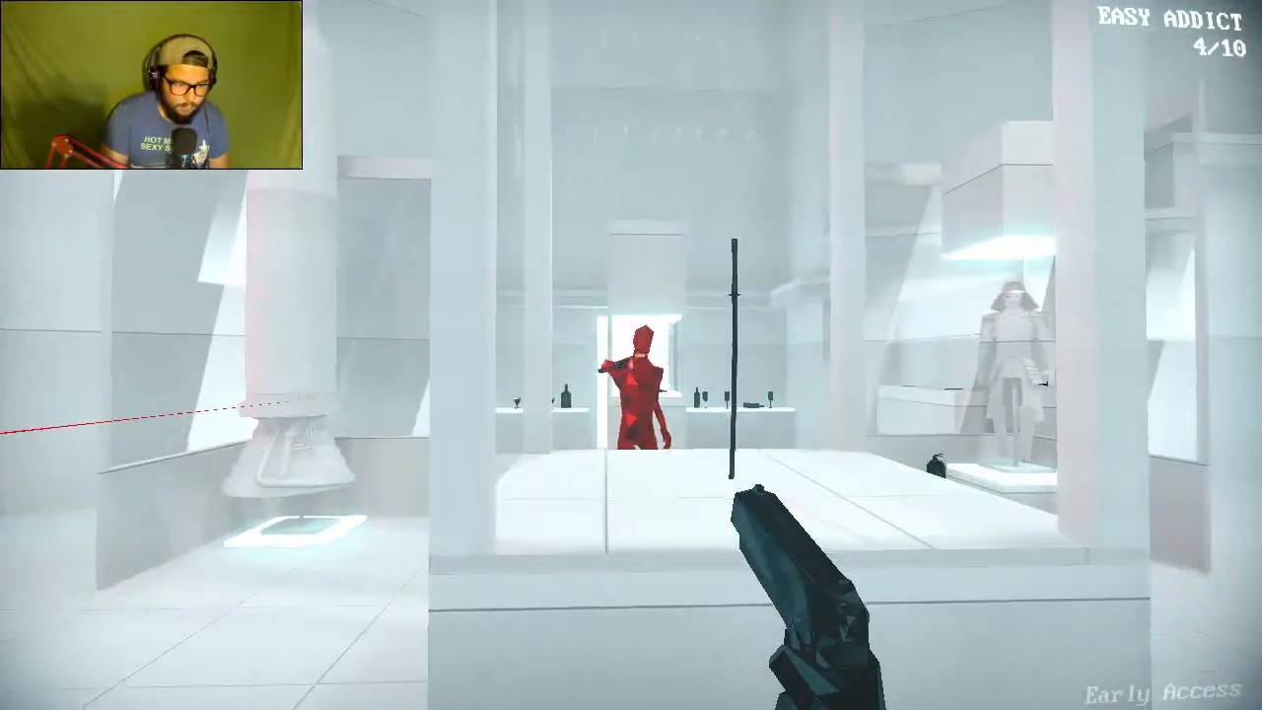
left_click(631, 355)
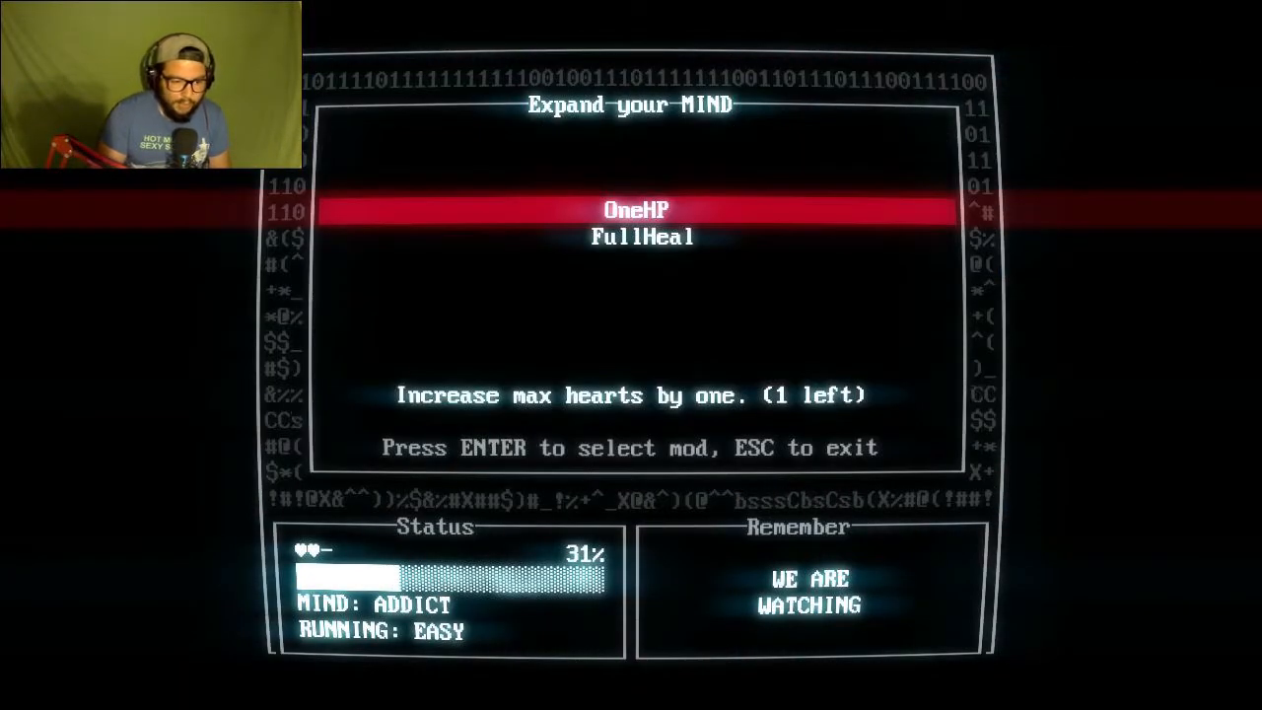
key("enter")
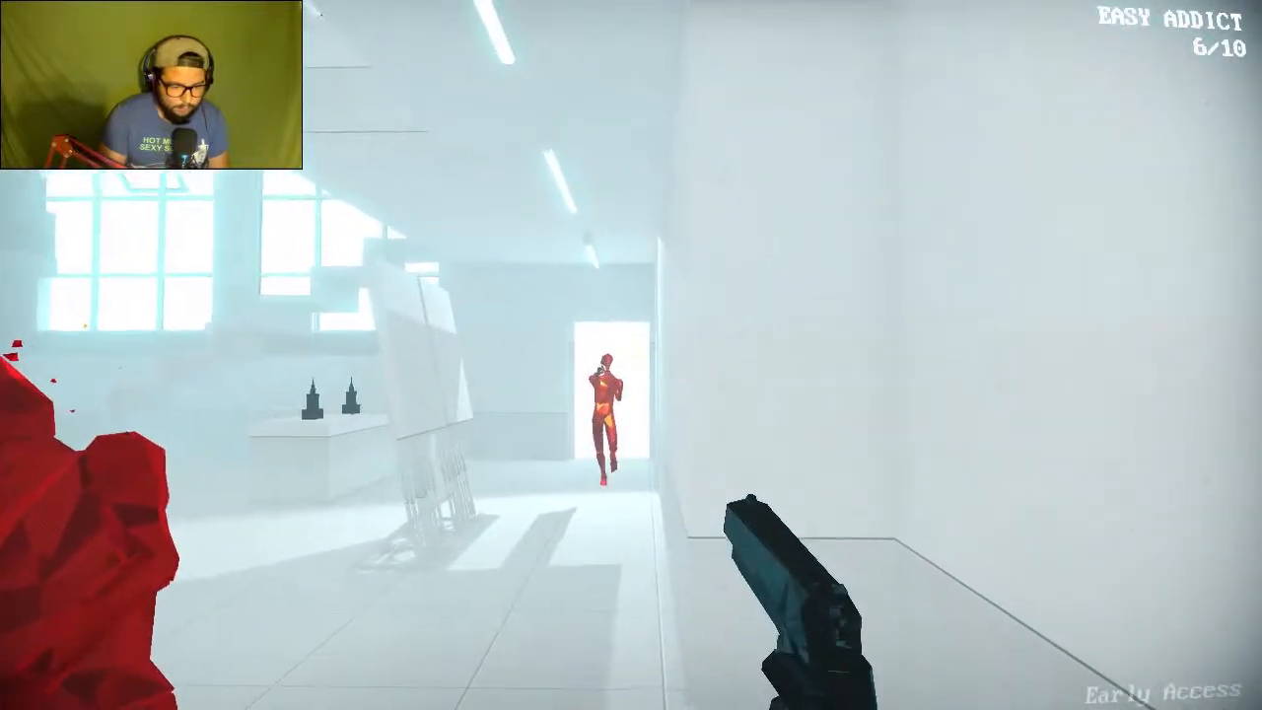
left_click(631, 355)
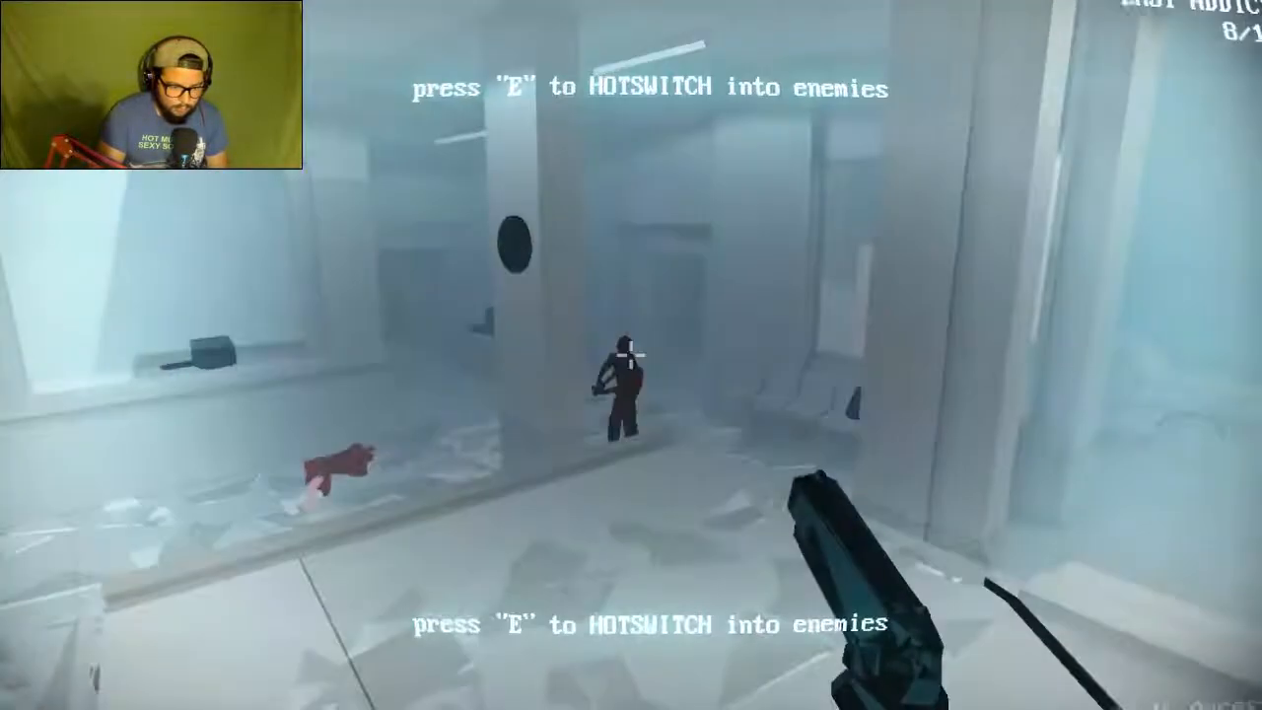
key("e")
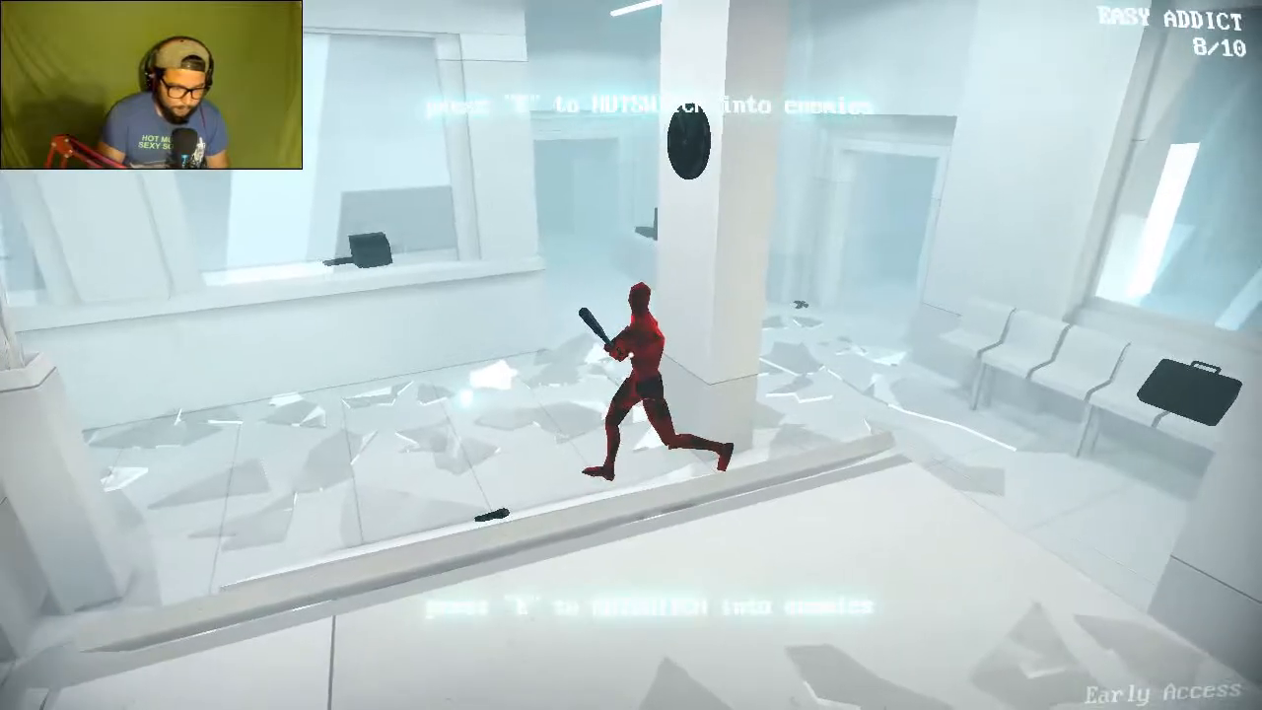